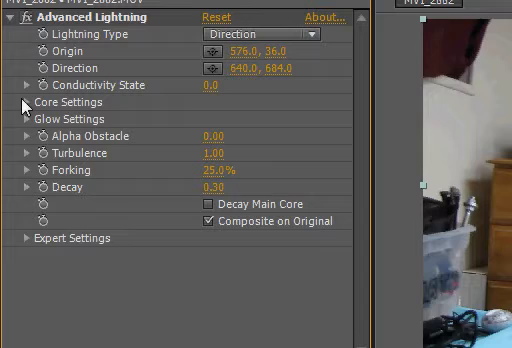
# Reveal the Advanced Lightning glow settings showing glow radius, glow opacity and blue glow colour
pyautogui.click(24, 100)
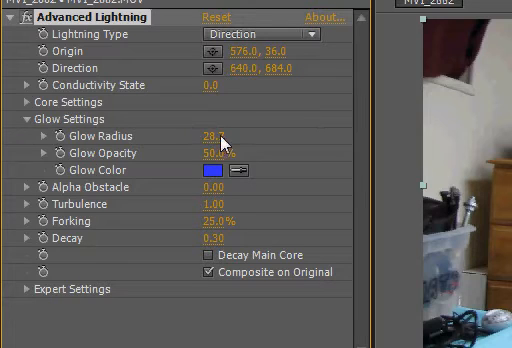
pyautogui.click(228, 170)
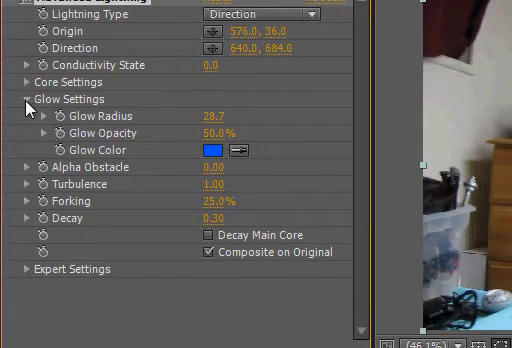
pyautogui.click(12, 98)
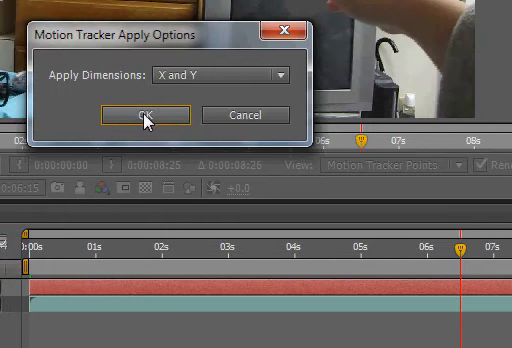
# Confirm applying the fingertip track to the null in both X and Y dimensions
pyautogui.click(142, 114)
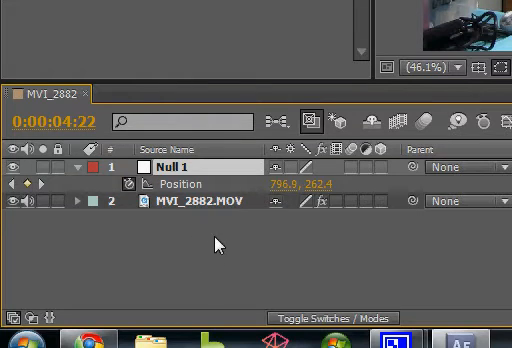
pyautogui.moveTo(84, 216)
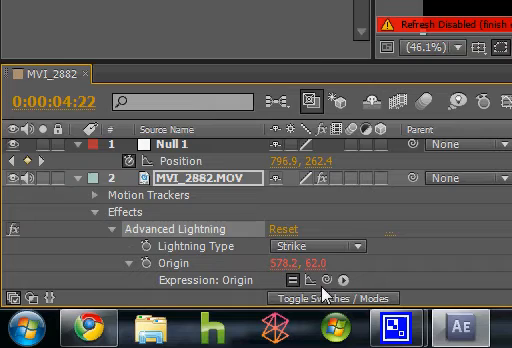
pyautogui.moveTo(330, 280)
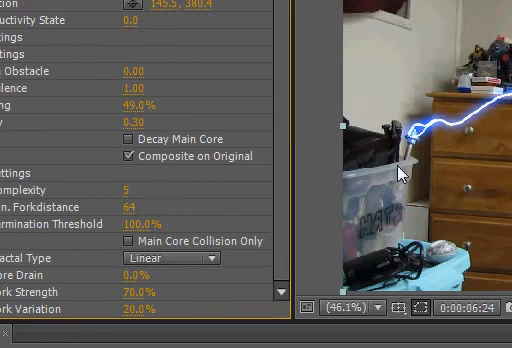
# Adjust Expert Settings forking values and reveal Null 1's Position property in the timeline
pyautogui.click(128, 188)
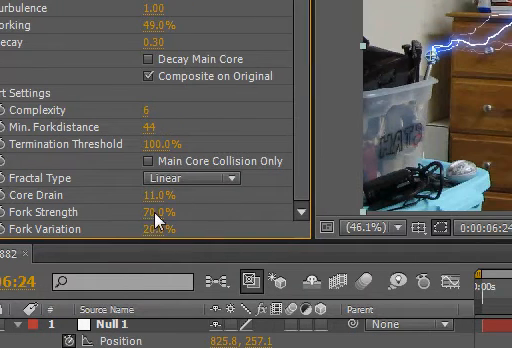
pyautogui.moveTo(164, 212); pyautogui.dragTo(150, 212)
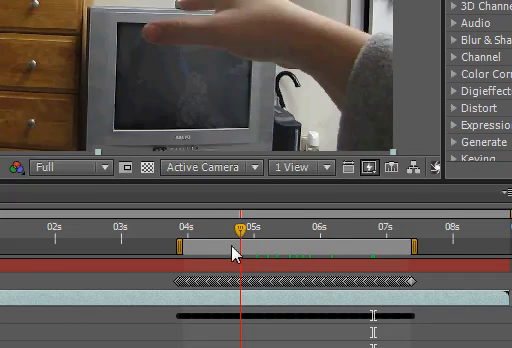
# Scrub the timeline to preview the tuned lightning across the hand footage
pyautogui.moveTo(236, 232); pyautogui.dragTo(290, 232)
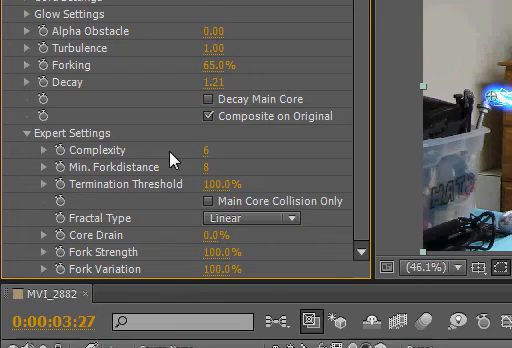
pyautogui.moveTo(220, 96)
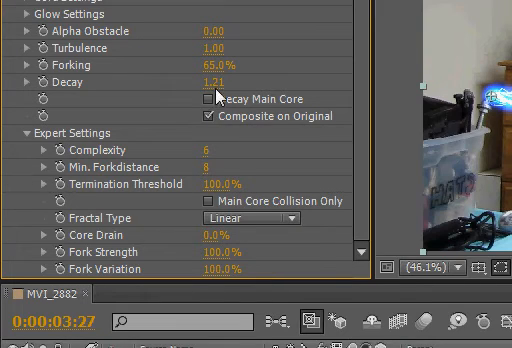